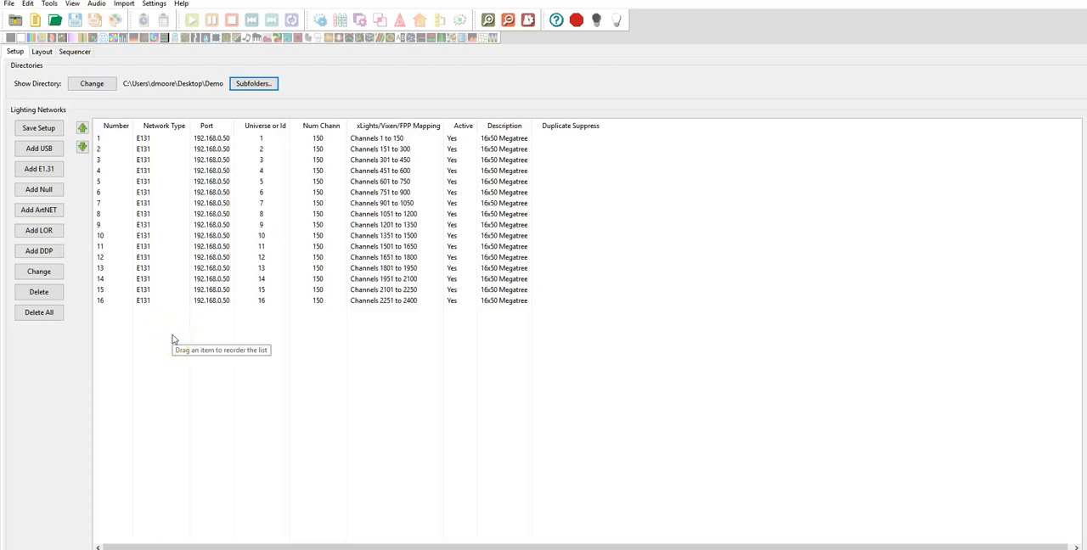
mouse_move(174, 340)
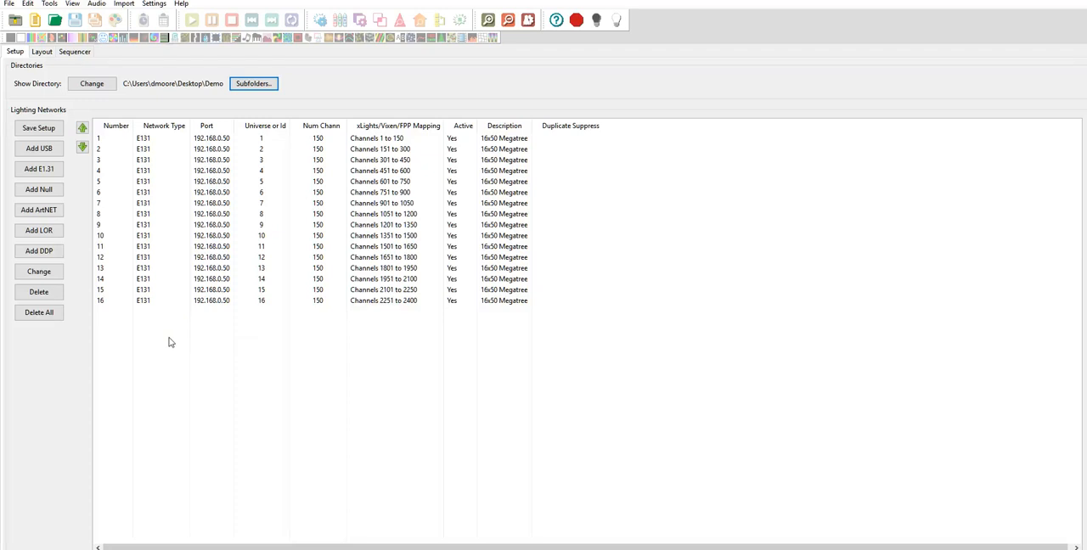
Step: Inspect the 16-string, 50-node Tree model in Layout, then switch to the Sequencer
left_click(167, 149)
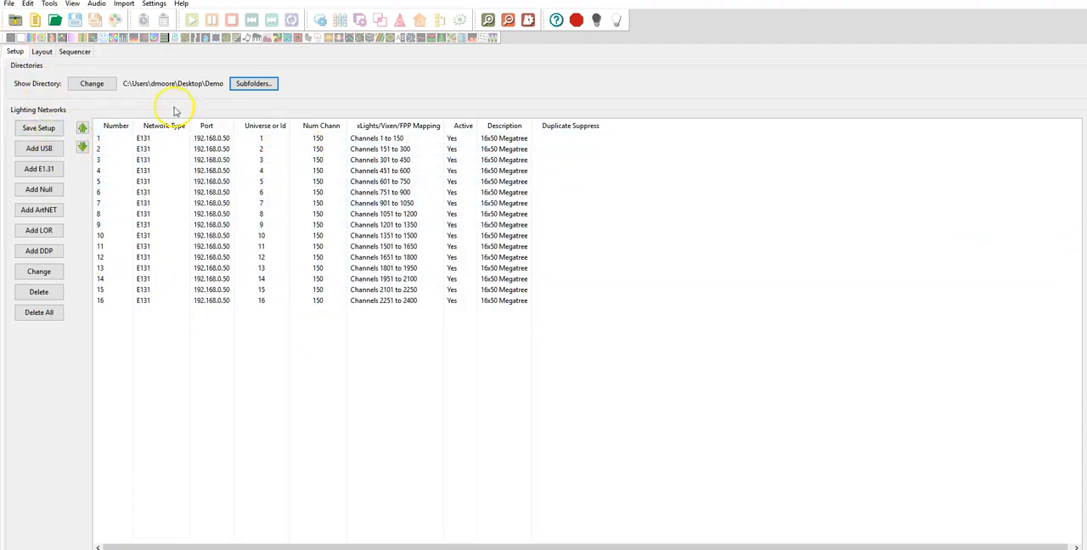
left_click(41, 52)
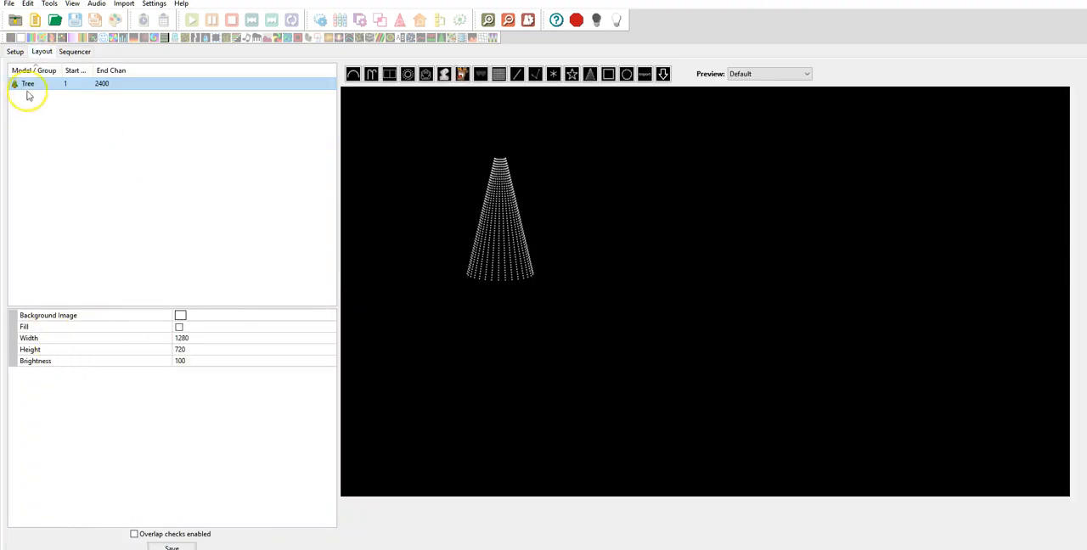
mouse_move(28, 83)
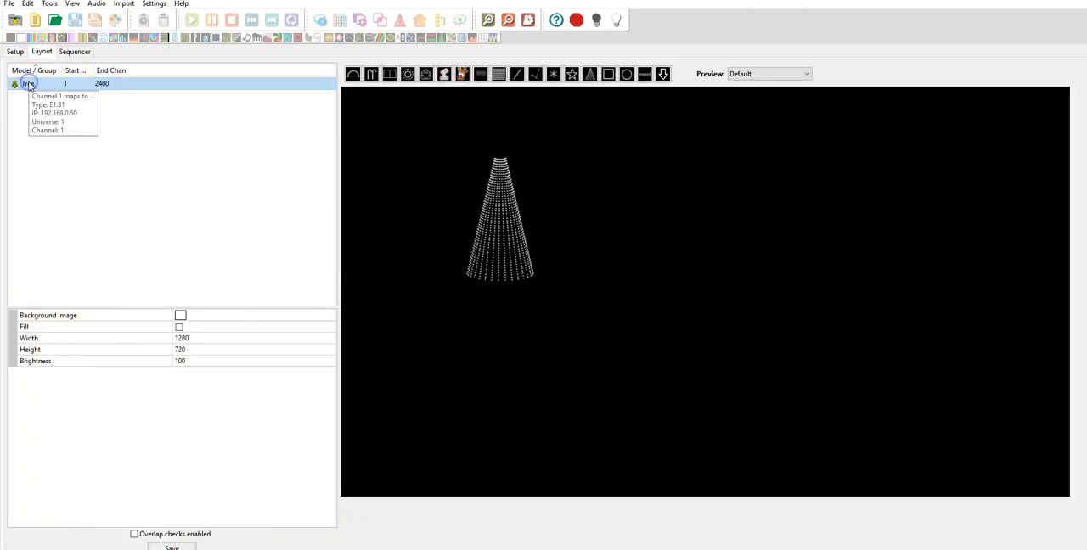
left_click(29, 83)
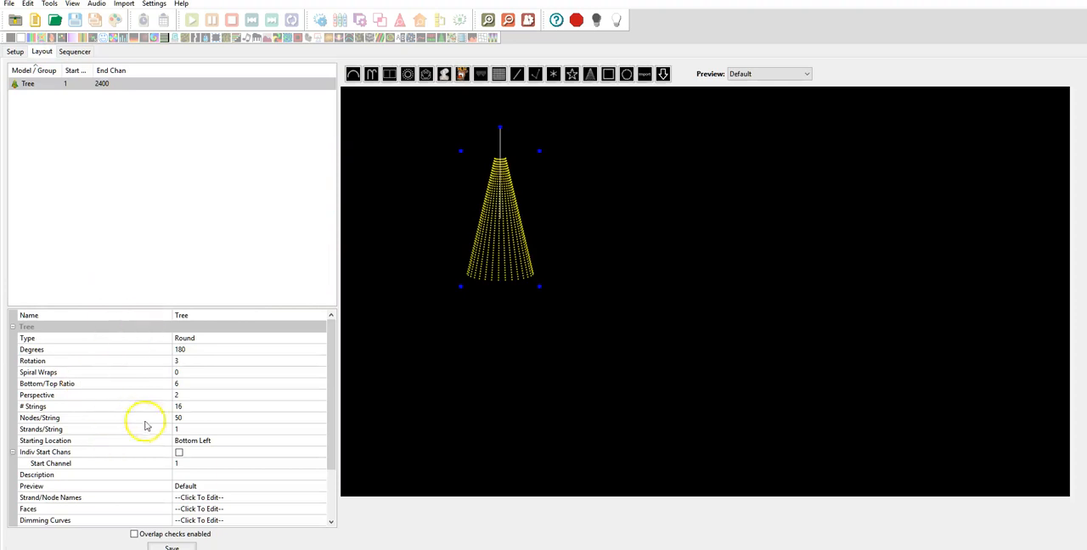
mouse_move(77, 142)
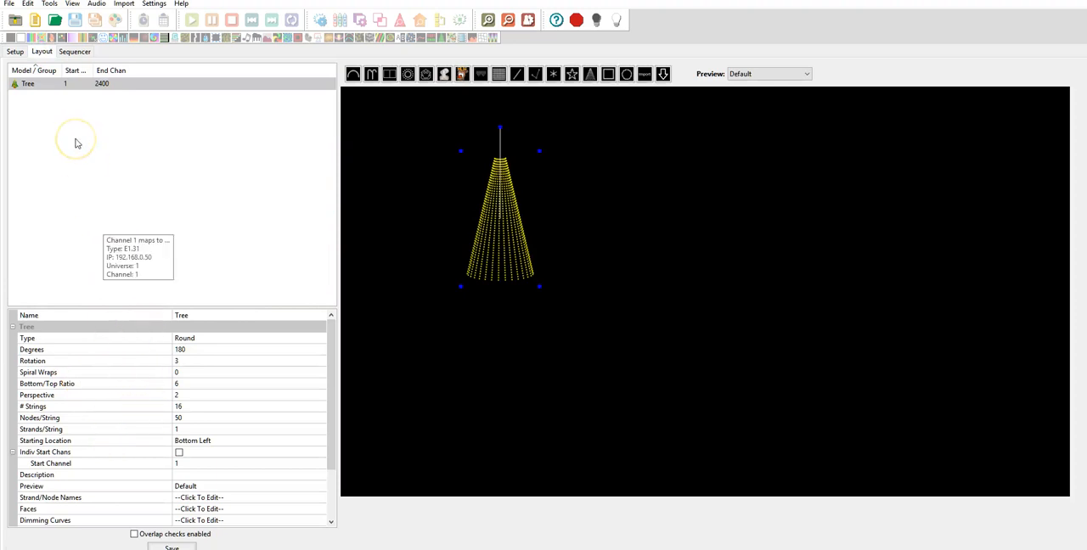
left_click(74, 51)
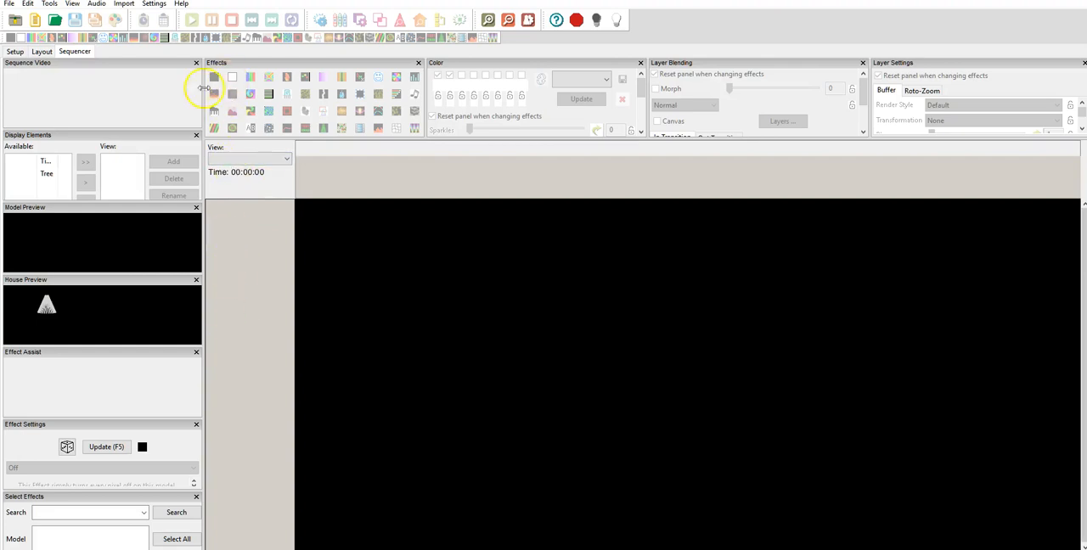
Step: Start a new sequence on Toy Sack.wav and Quick Start it with all models
left_click(9, 4)
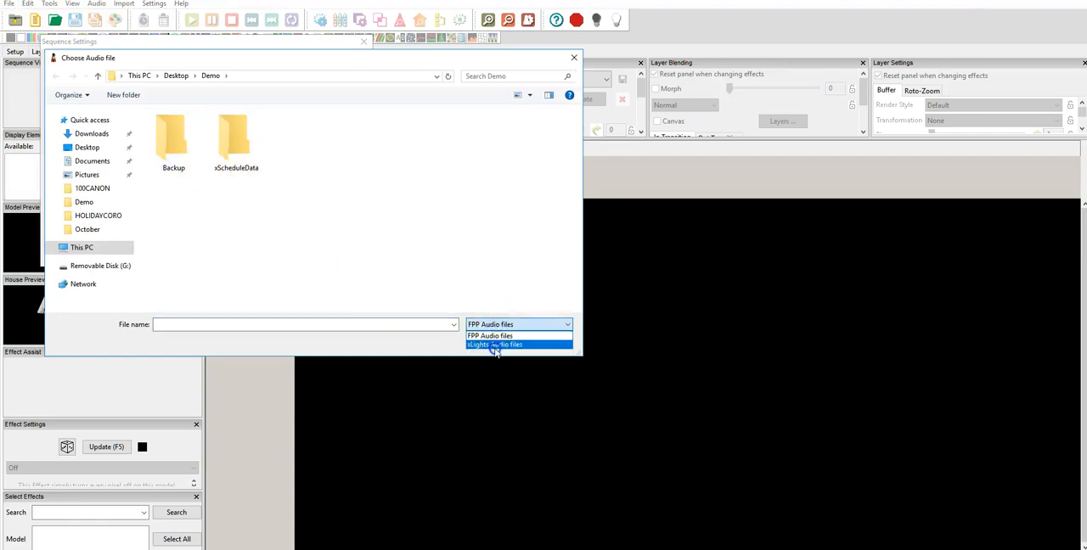
left_click(495, 343)
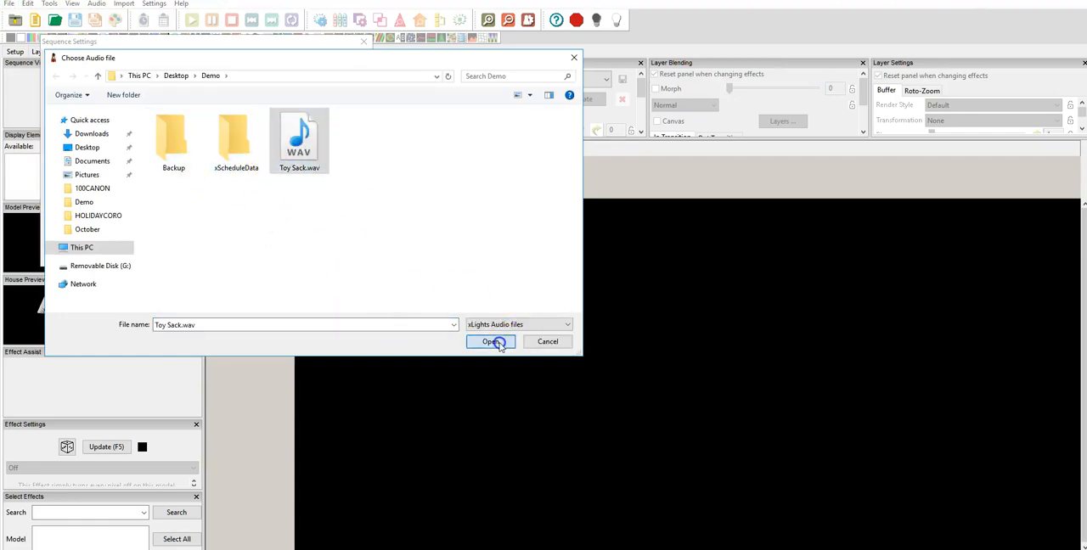
left_click(491, 341)
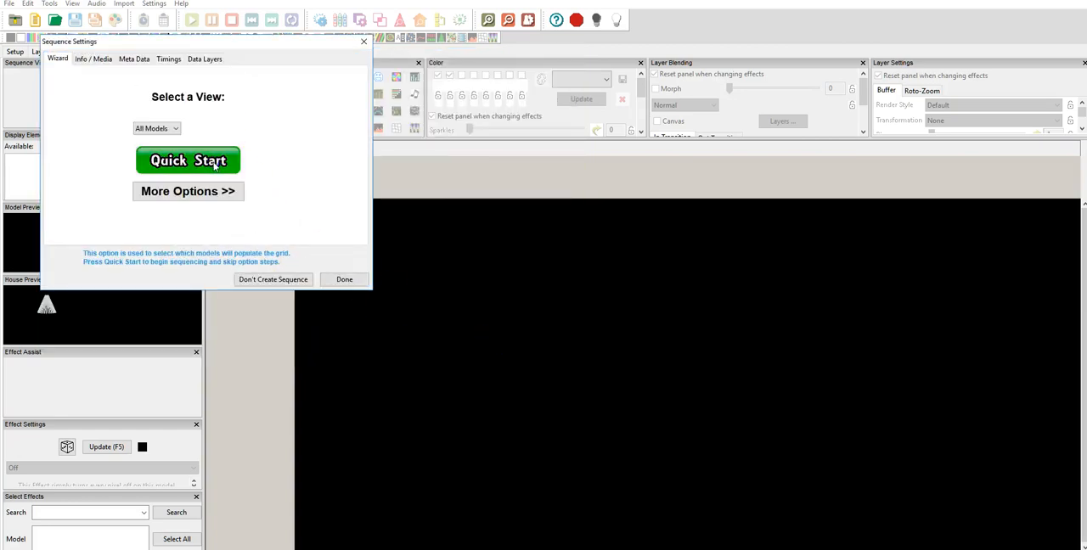
left_click(187, 160)
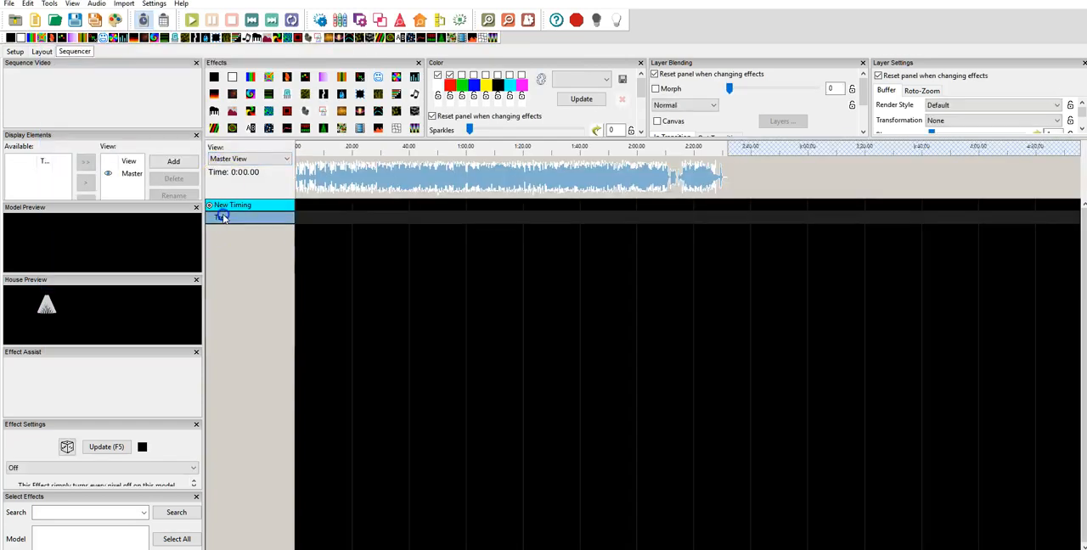
Step: Show the Tree's 16 strand rows, select Tree, and begin Import Effects
left_click(232, 215)
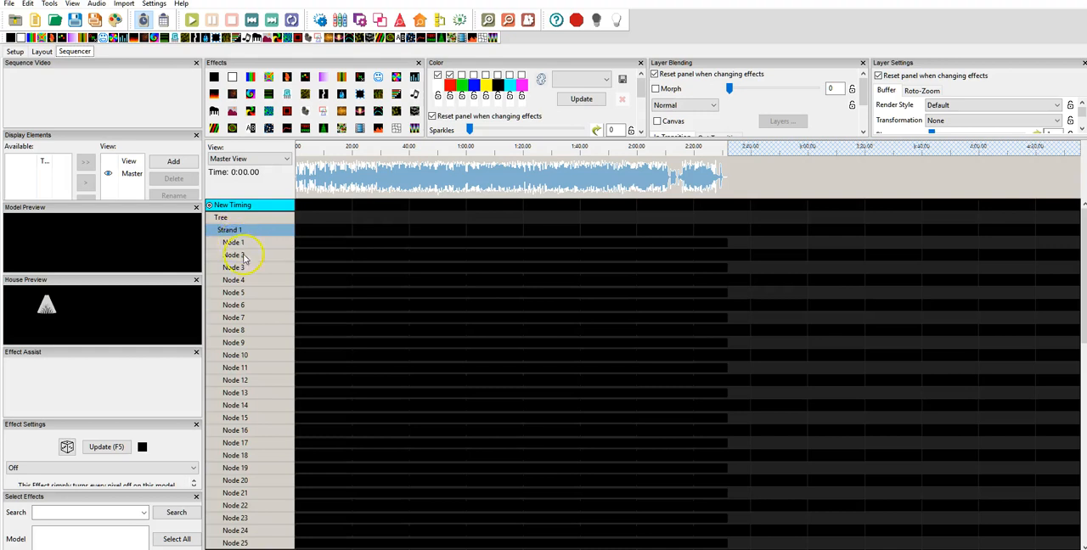
left_click(229, 230)
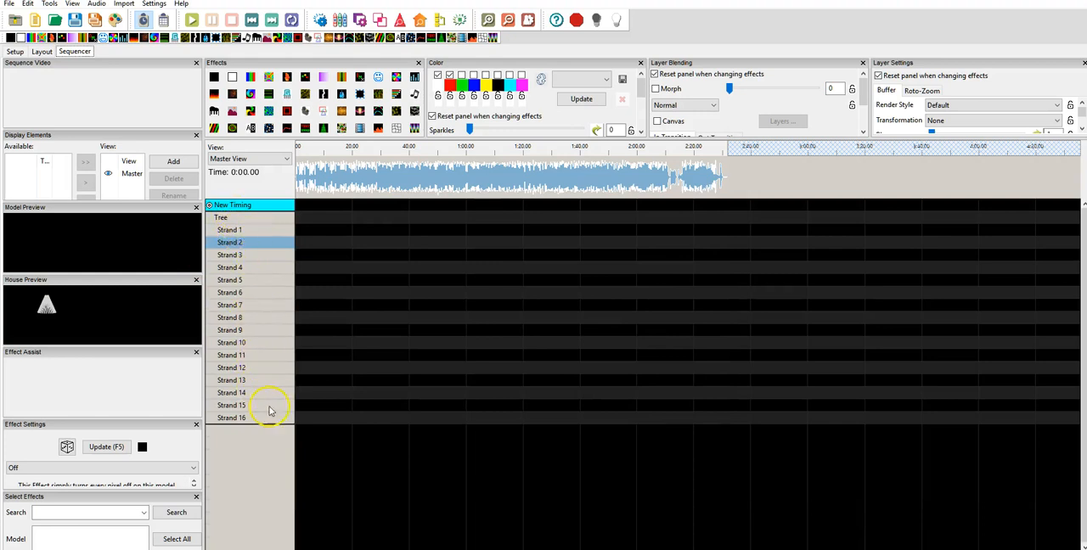
left_click(221, 218)
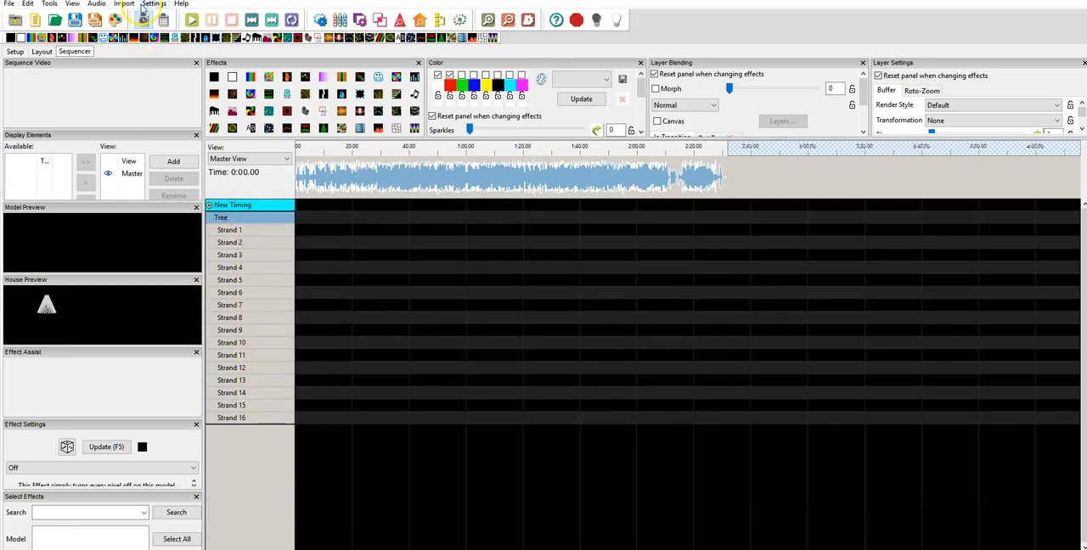
left_click(124, 4)
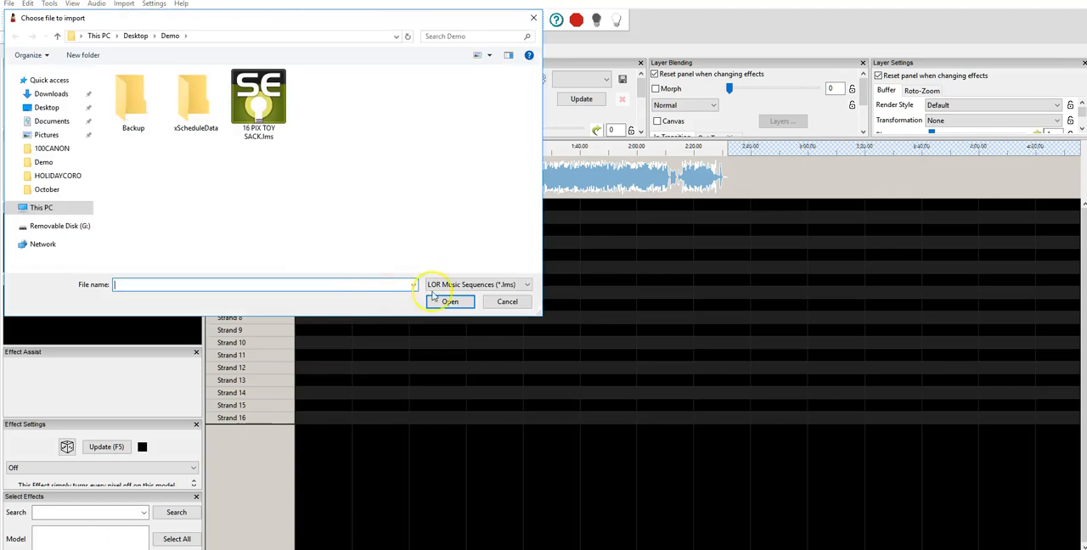
Step: Import 16 PIX TOY SACK.lms using the LOR Music Sequences (*.lms) file type
left_click(526, 284)
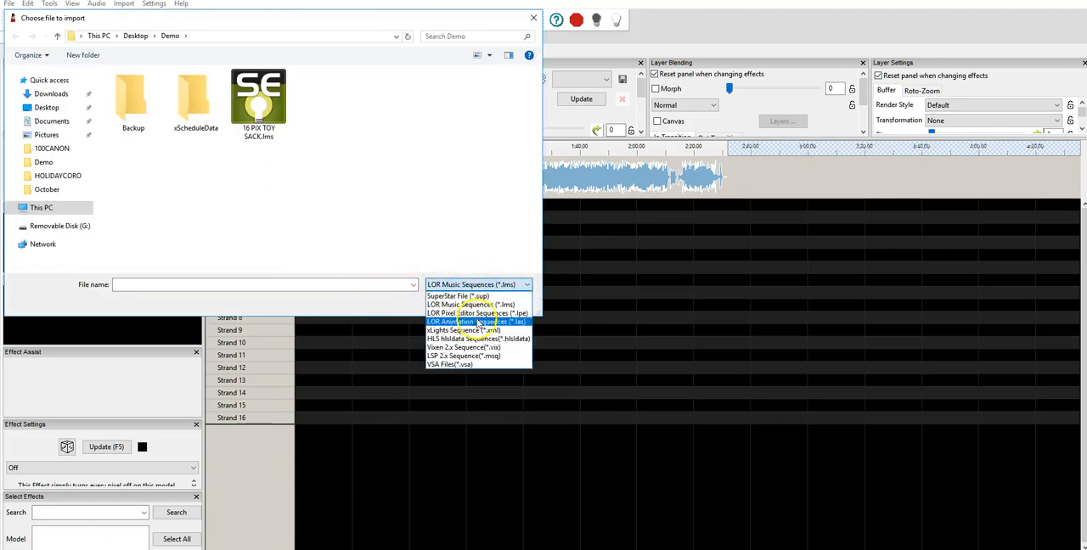
mouse_move(471, 304)
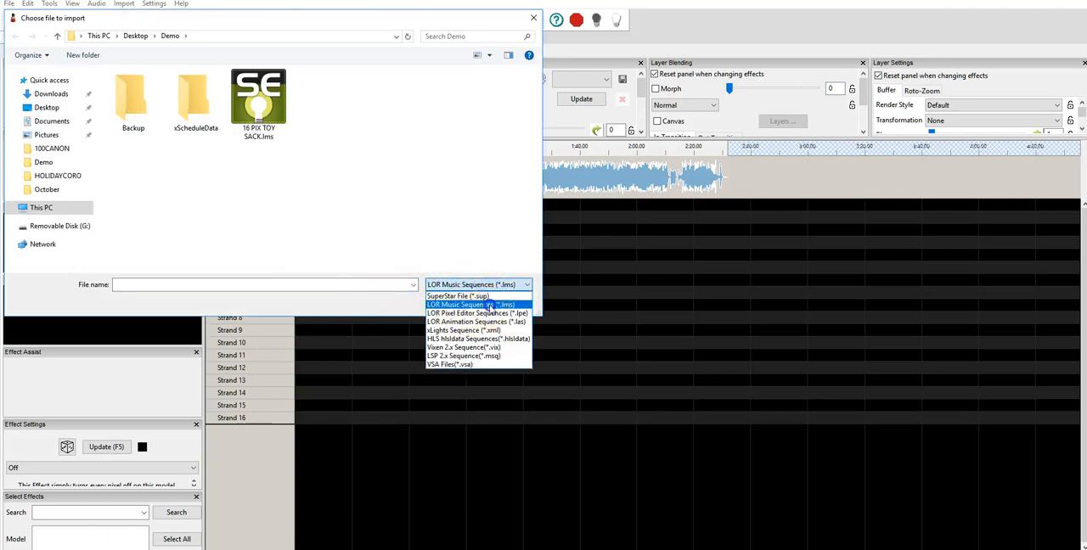
left_click(471, 304)
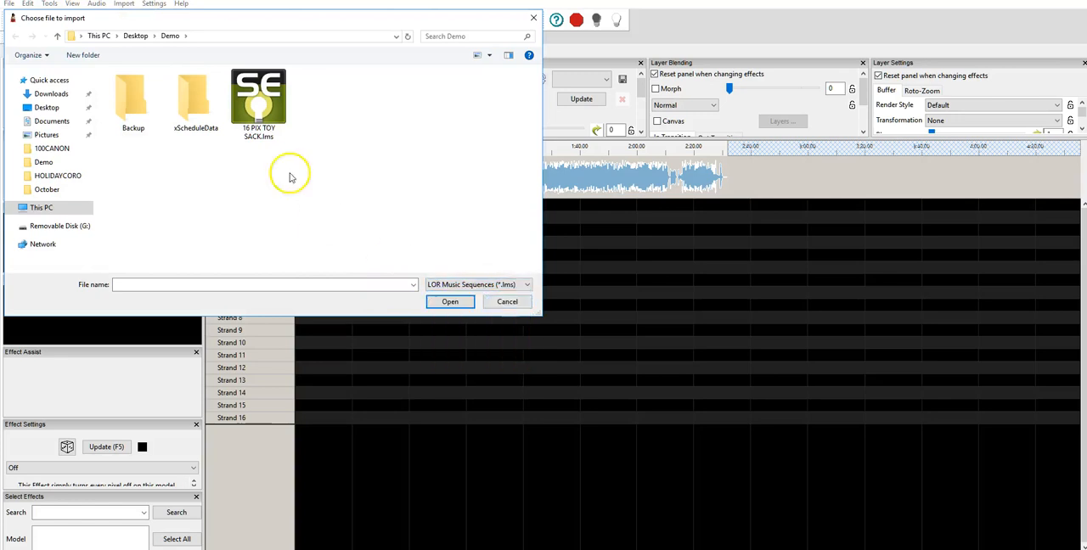
left_click(258, 97)
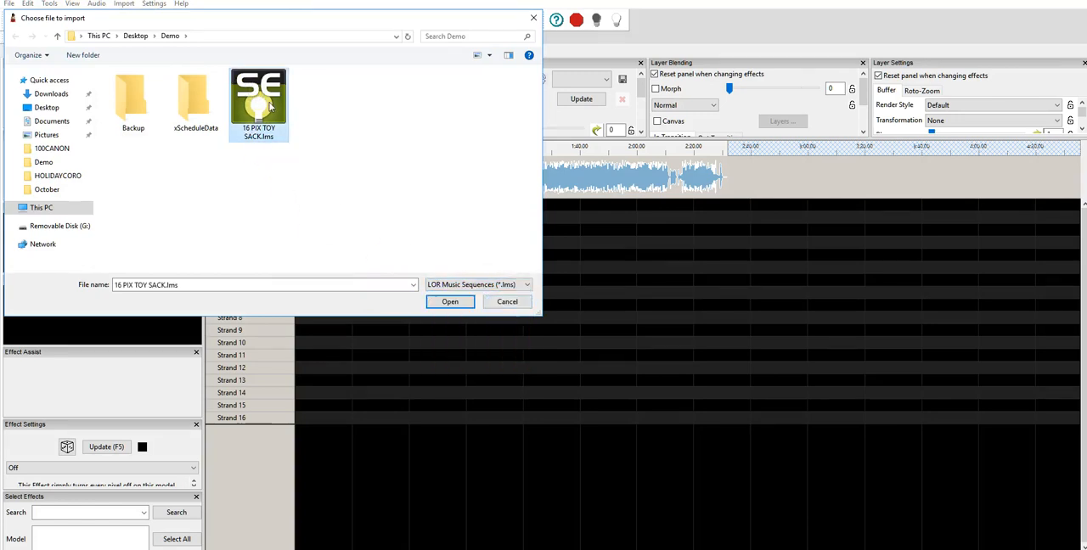
mouse_move(268, 115)
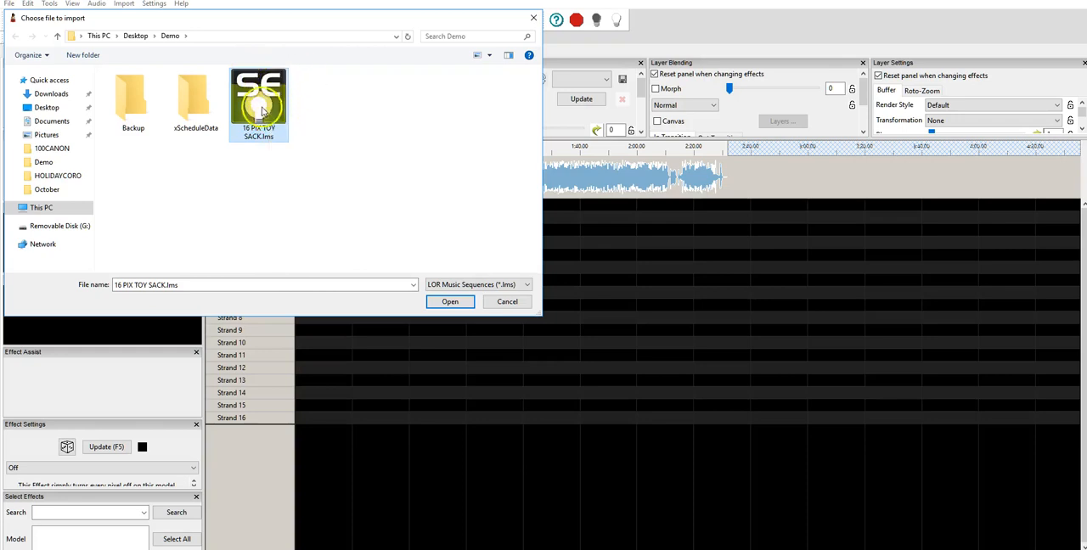
left_click(450, 301)
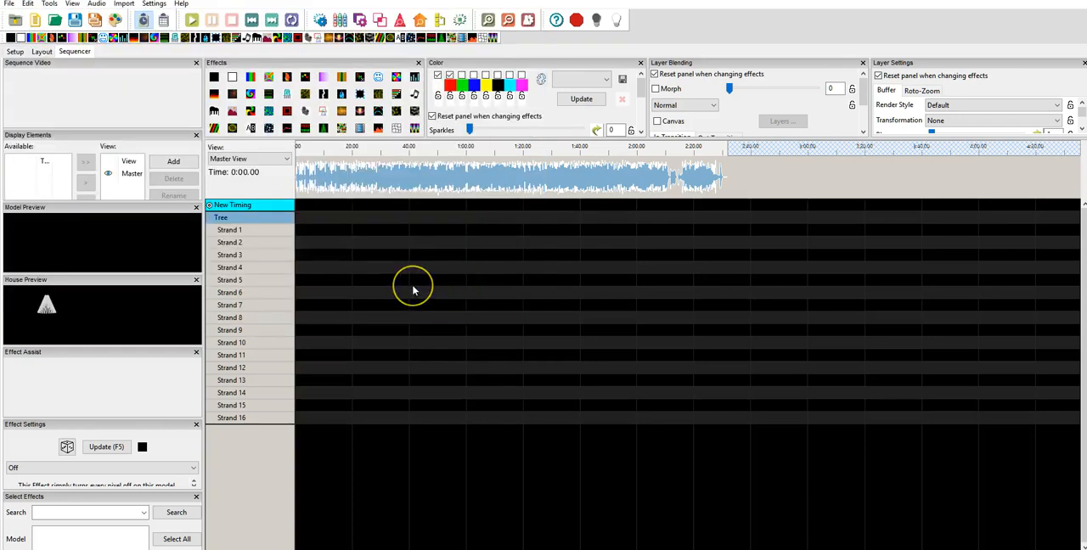
mouse_move(264, 231)
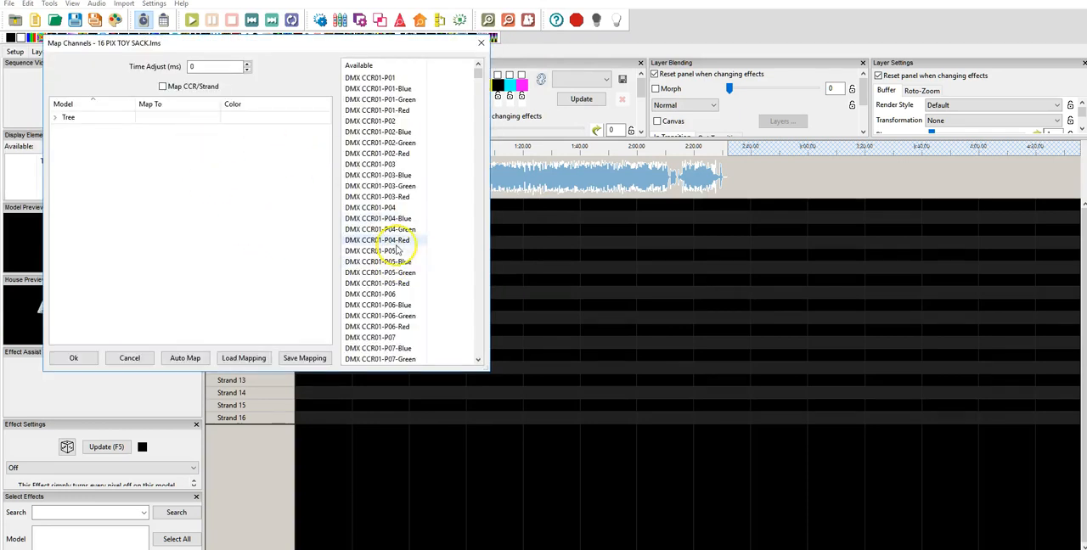
Step: Expand the Tree node and enable Map CCR/Strand to list DMX CCR01–CCR16
scroll("down", 3)
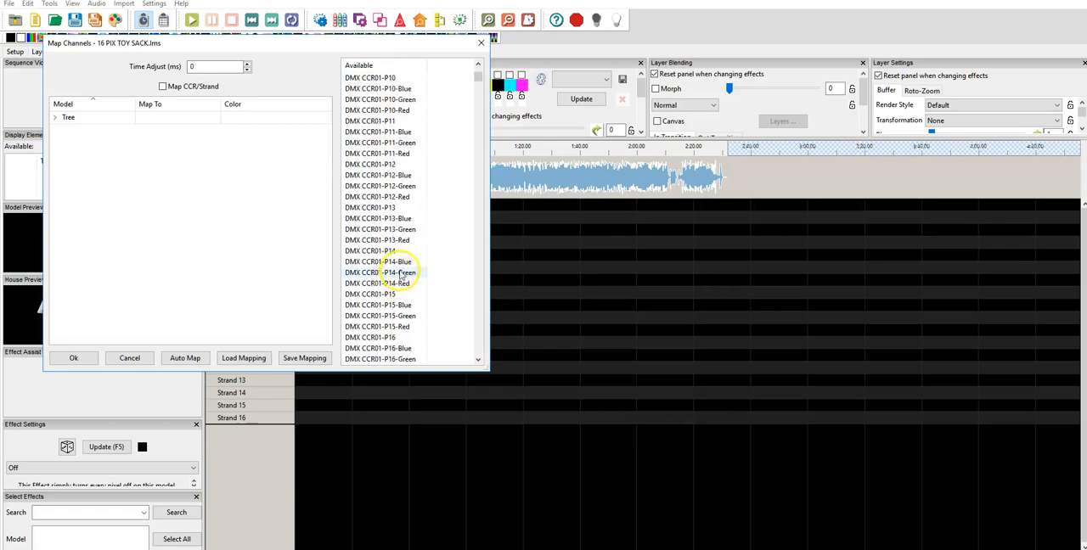
scroll("down", 3)
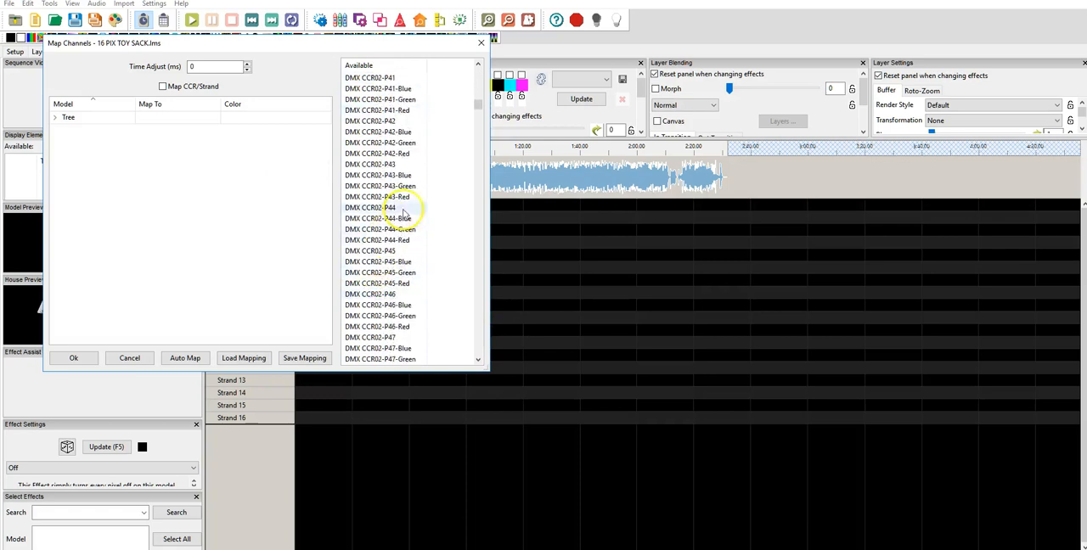
scroll("up", 3)
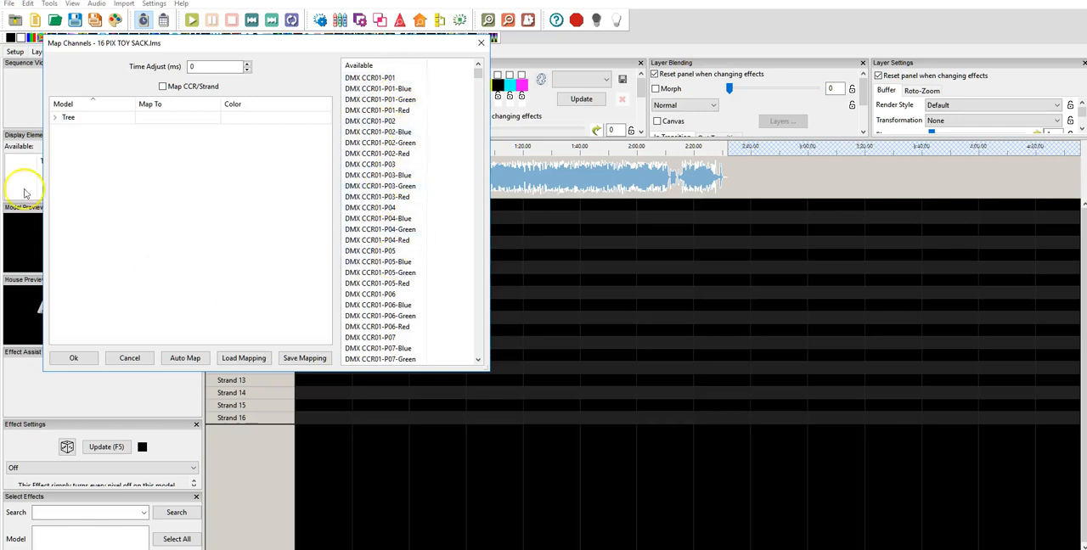
left_click(55, 116)
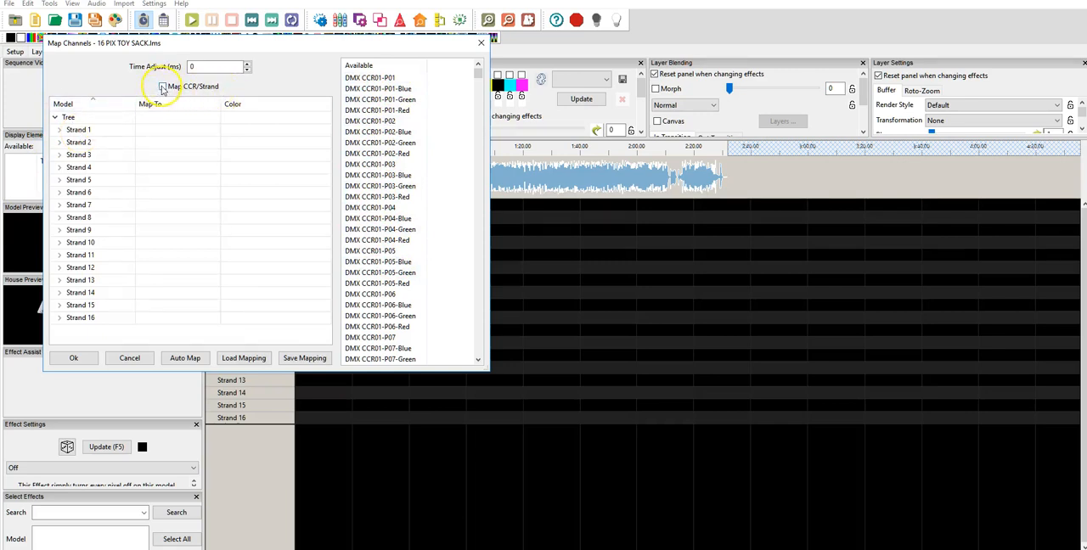
left_click(162, 86)
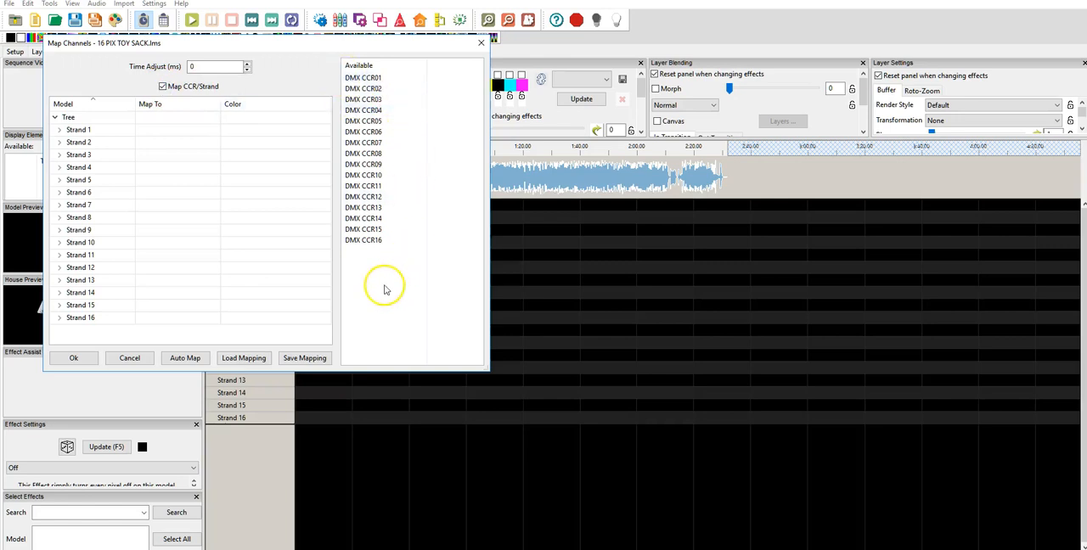
Step: Assign DMX CCR01–CCR16 to the Tree's Strands 1–16 in the Map To column
left_click(382, 229)
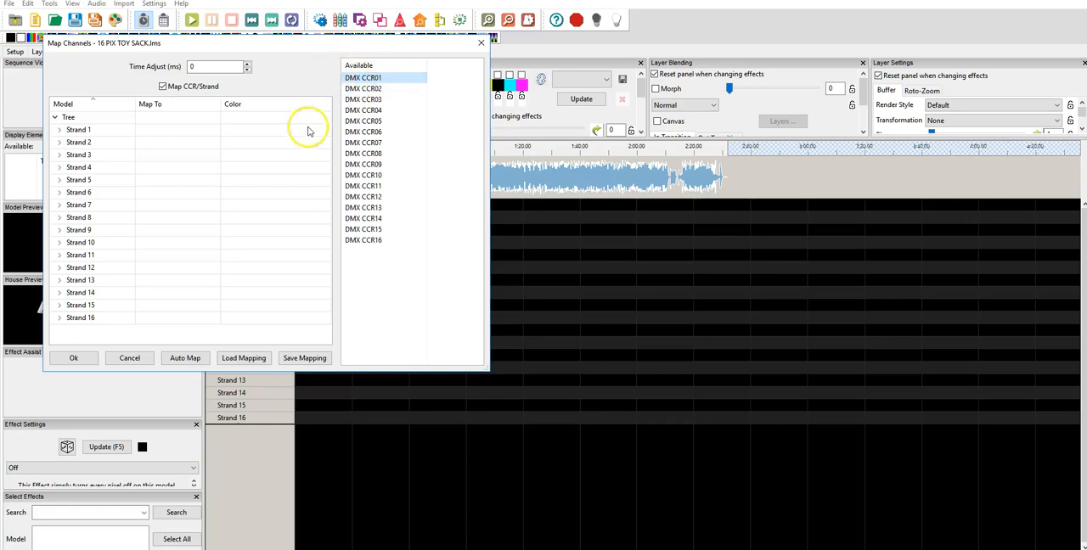
left_click(59, 129)
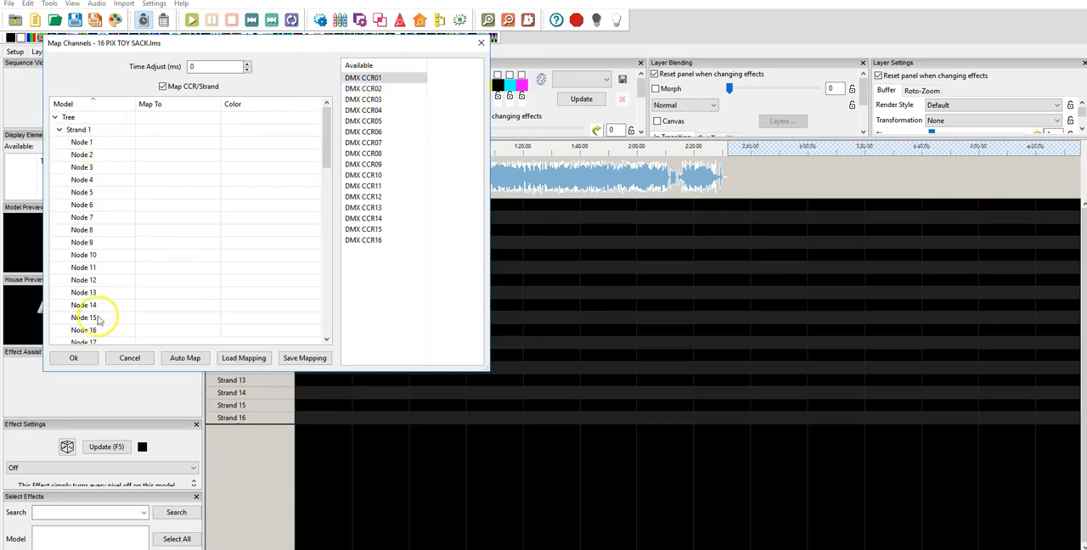
scroll("down", 3)
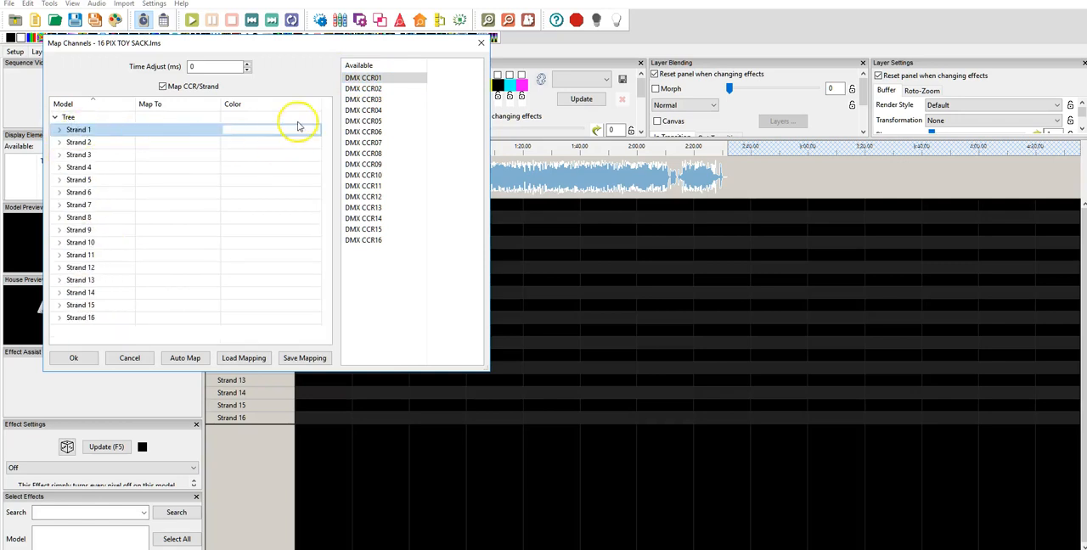
left_click(364, 77)
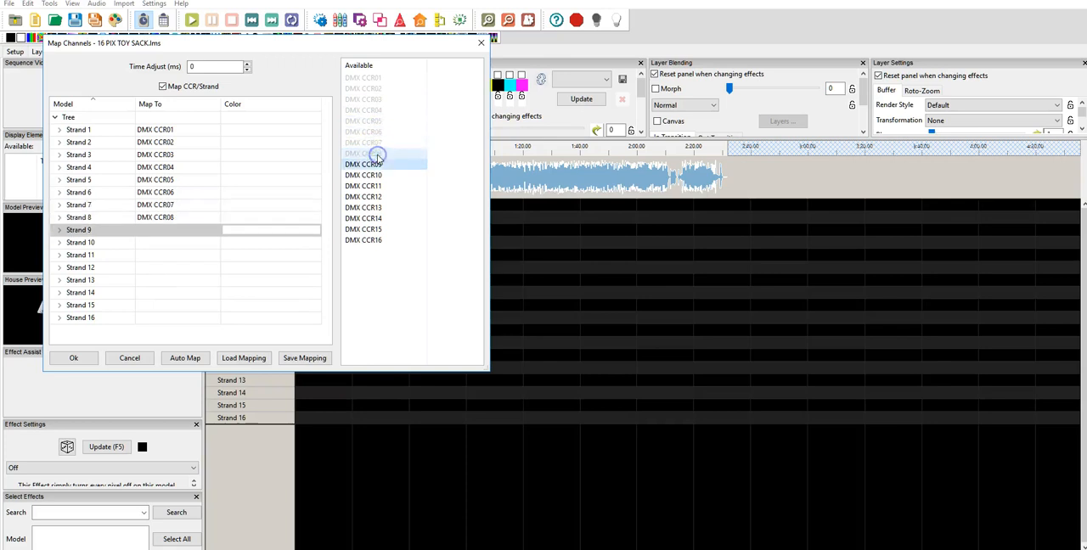
left_click(363, 175)
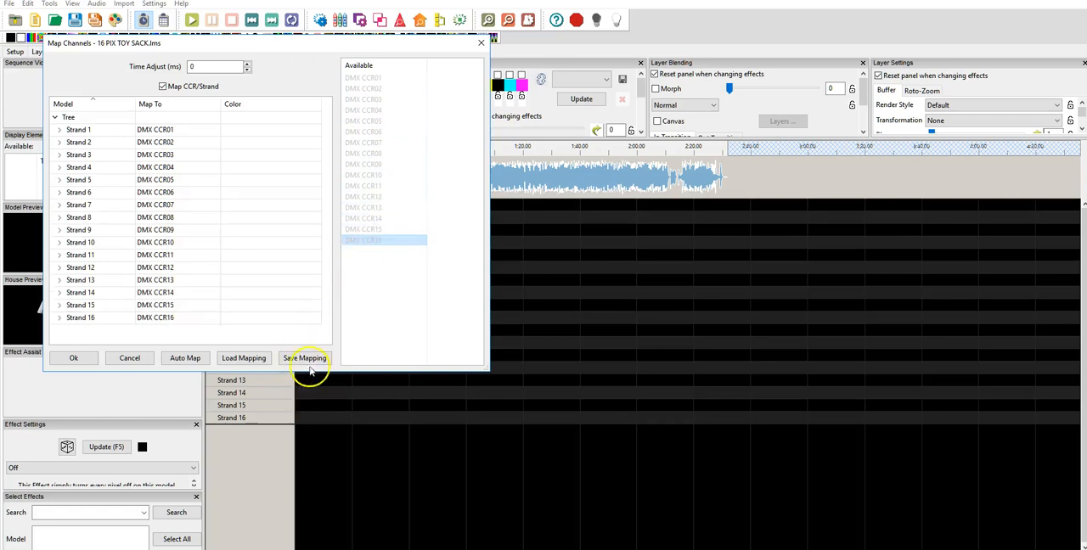
Step: Save the strand mapping as '16x' in the Demo folder
left_click(306, 357)
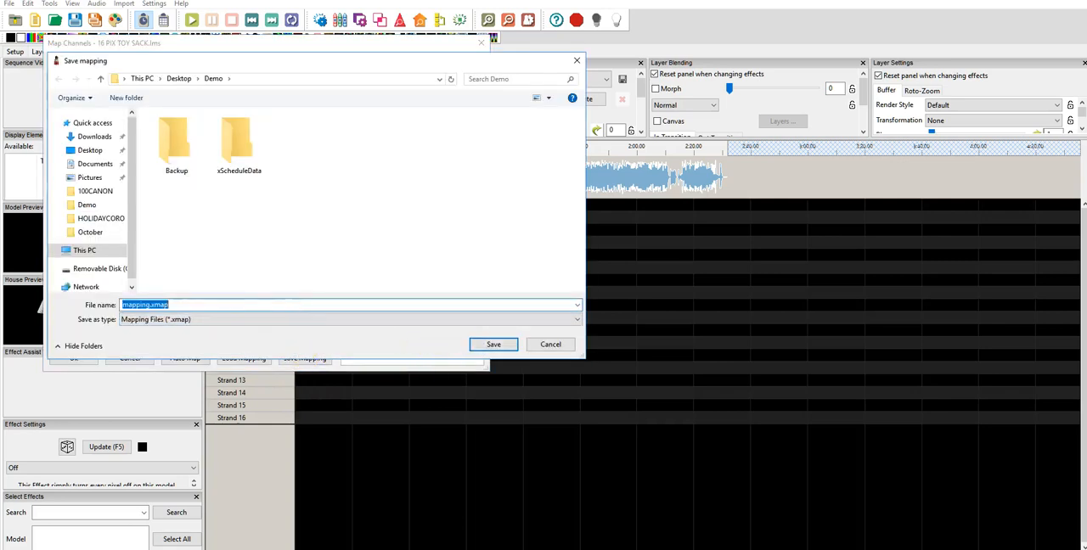
key("Delete")
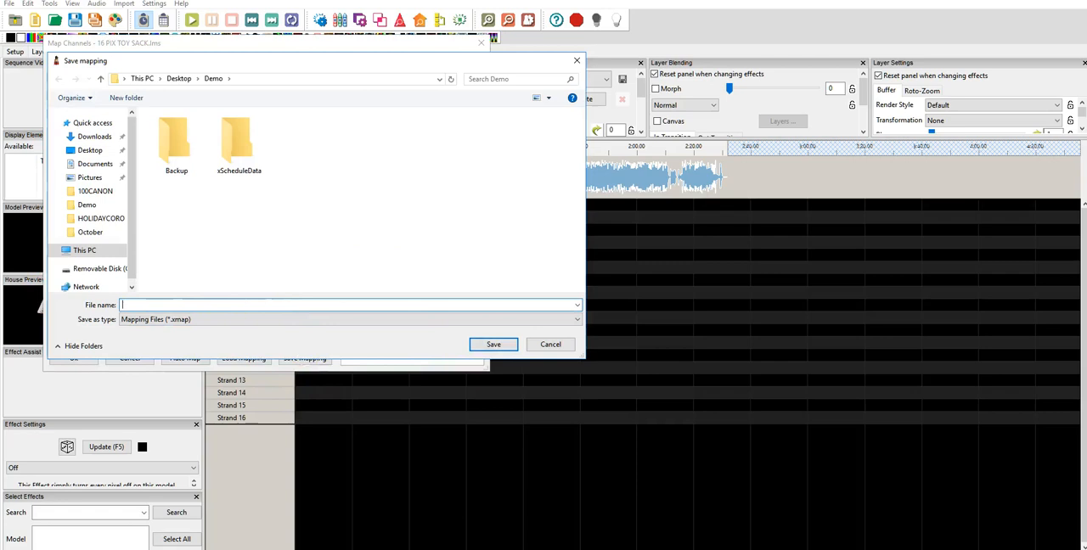
type("16x")
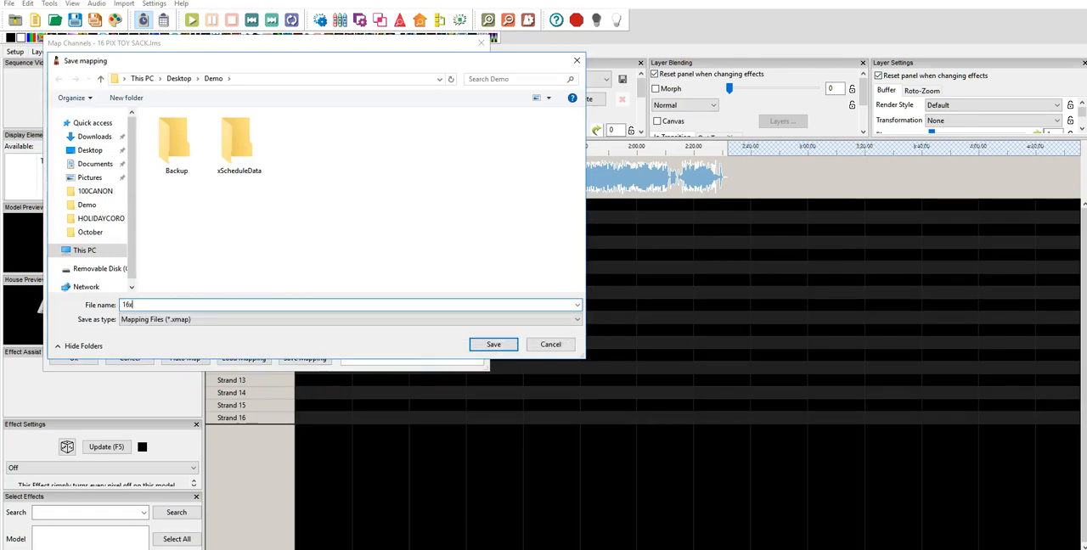
left_click(492, 344)
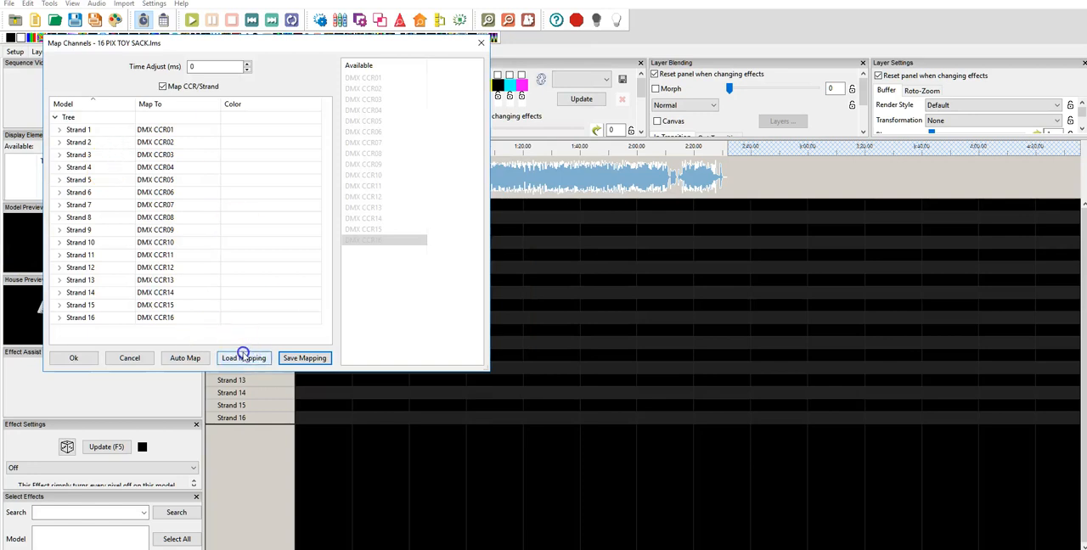
mouse_move(193, 318)
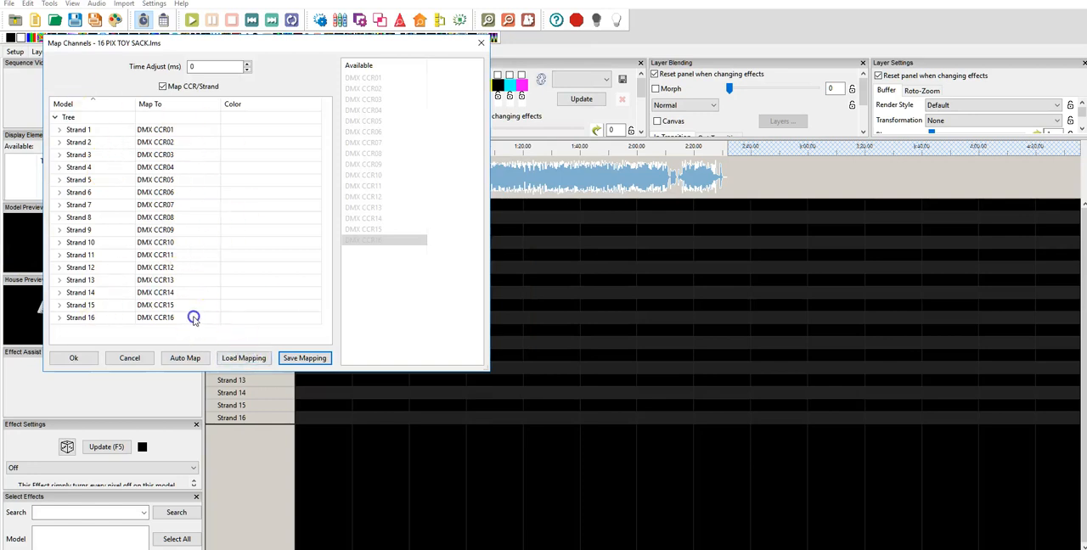
mouse_move(166, 164)
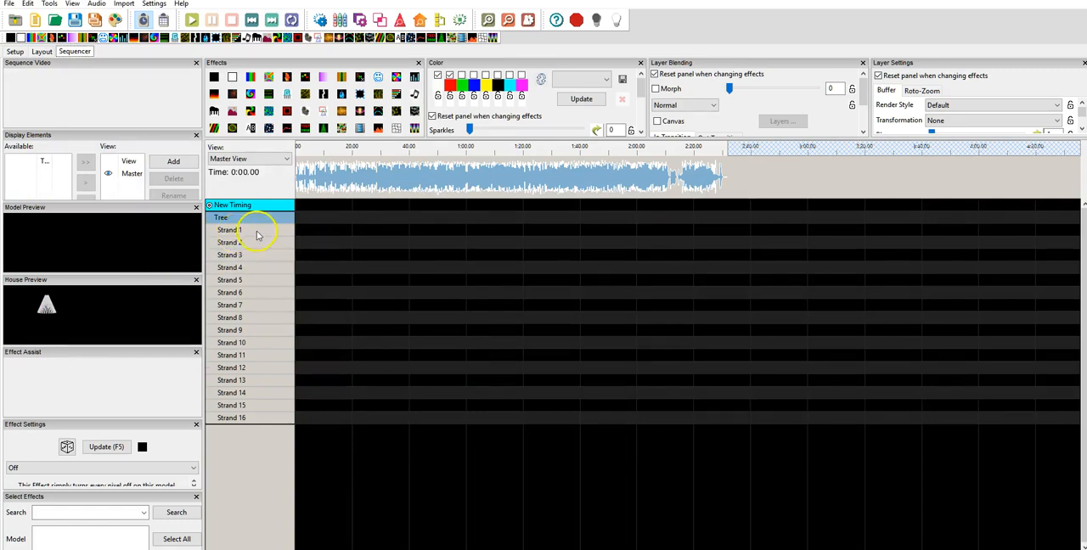
mouse_move(535, 287)
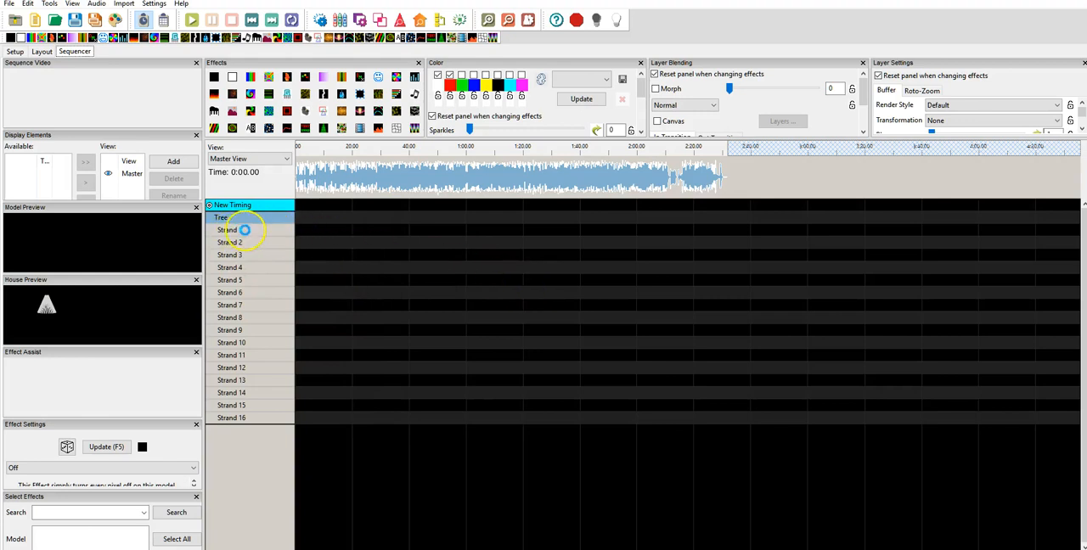
Step: Expand Strand 1 in the sequencer grid to show its nodes with imported effects
left_click(228, 230)
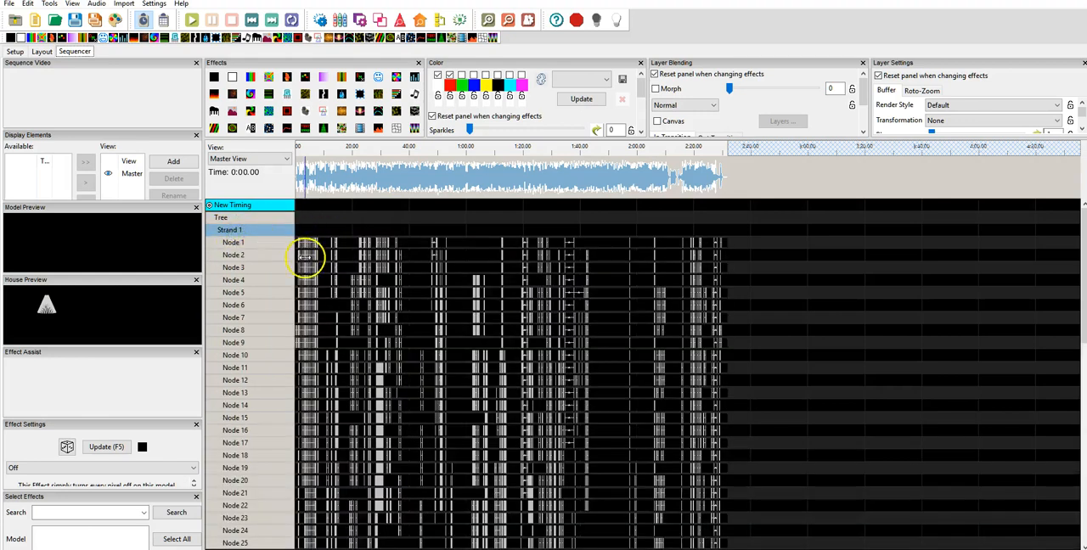
scroll("down", 3)
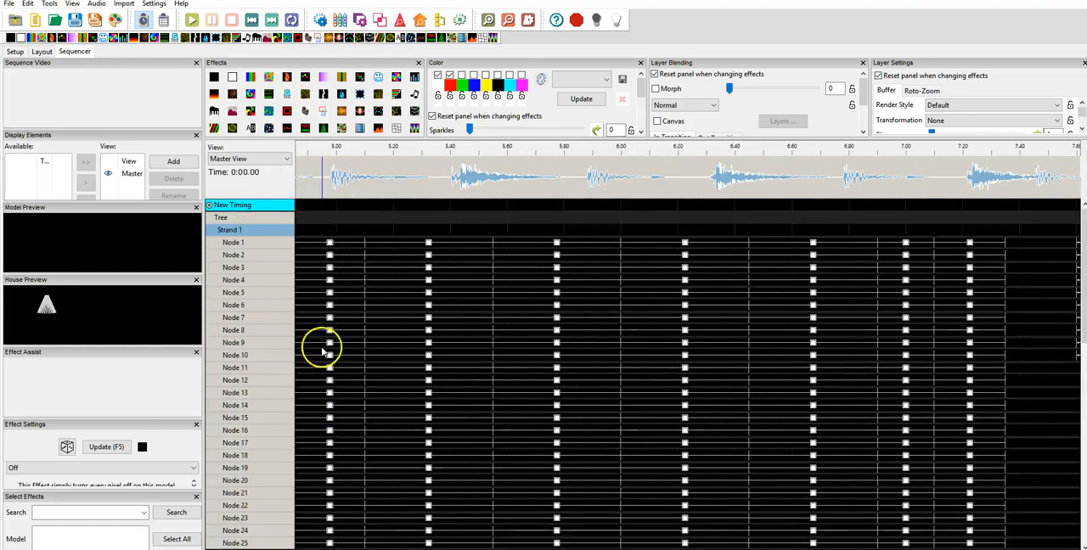
mouse_move(232, 287)
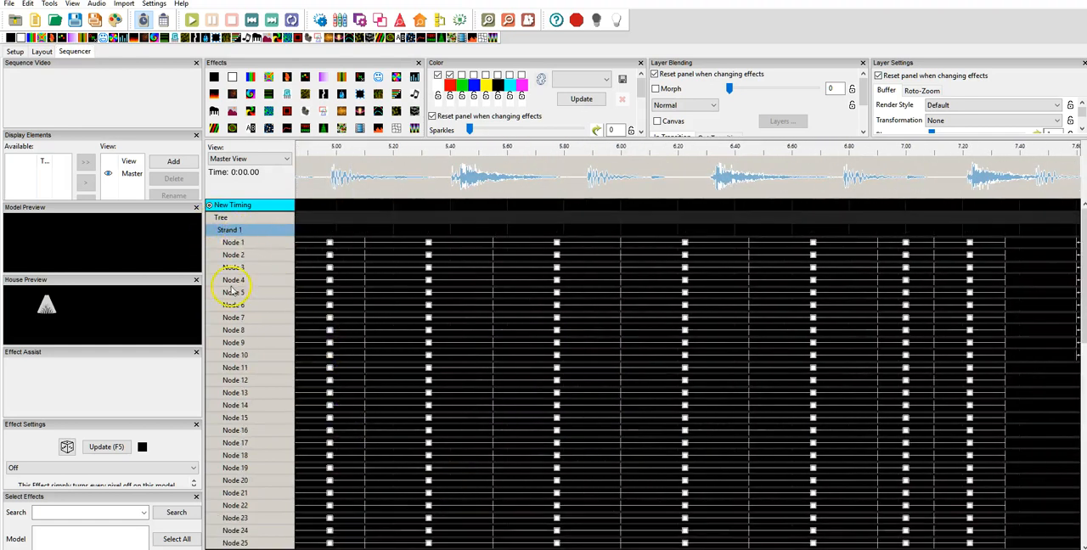
scroll("down", 3)
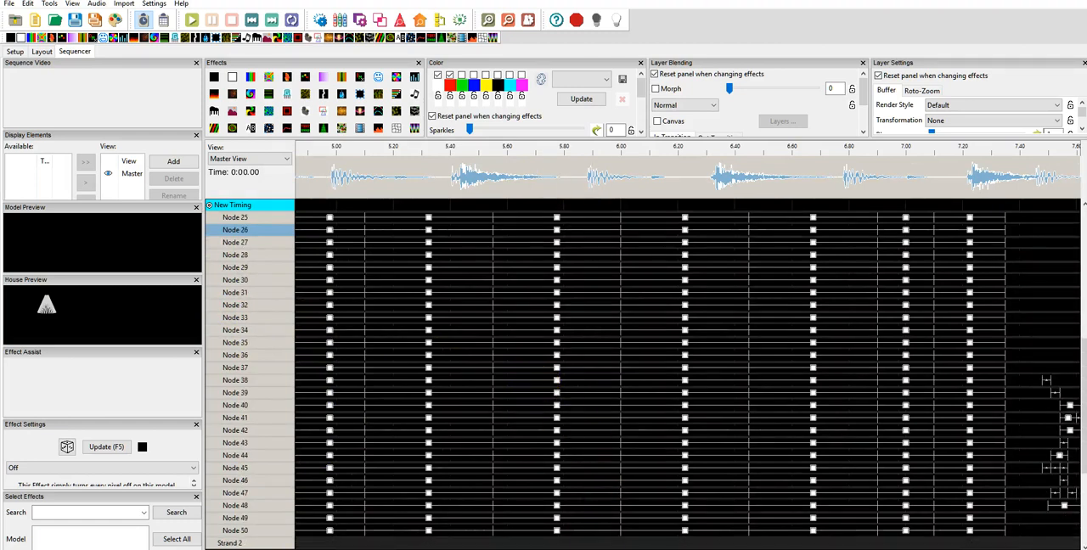
scroll("right", 3)
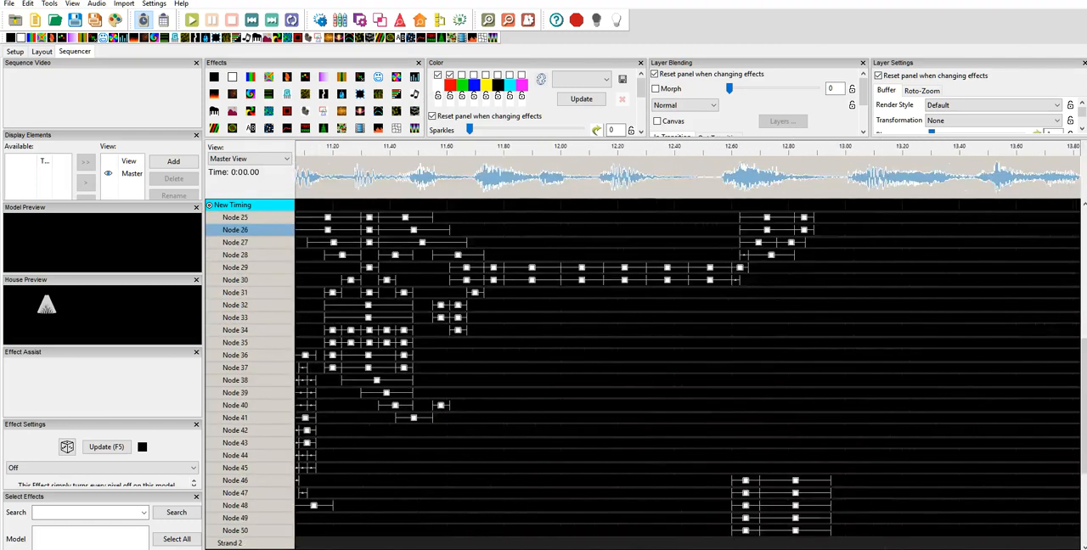
scroll("right", 3)
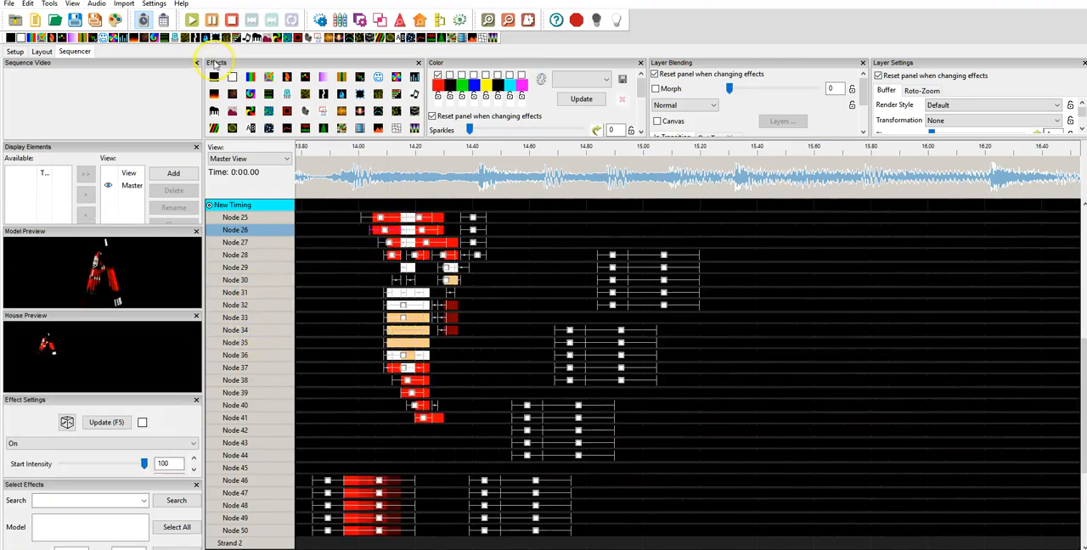
Step: Play the sequence from the start to preview the megatree effects
left_click(191, 19)
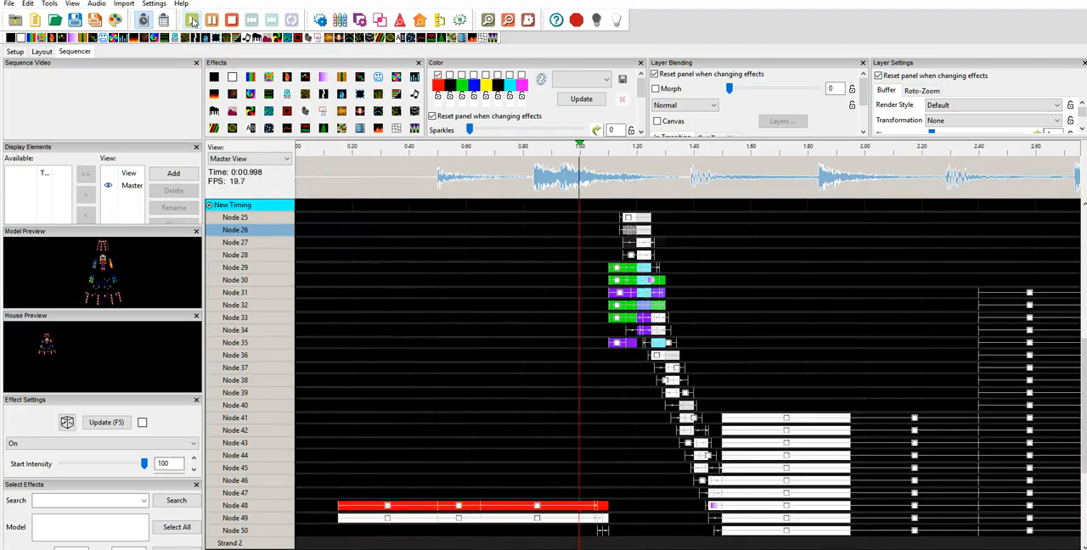
left_click(192, 19)
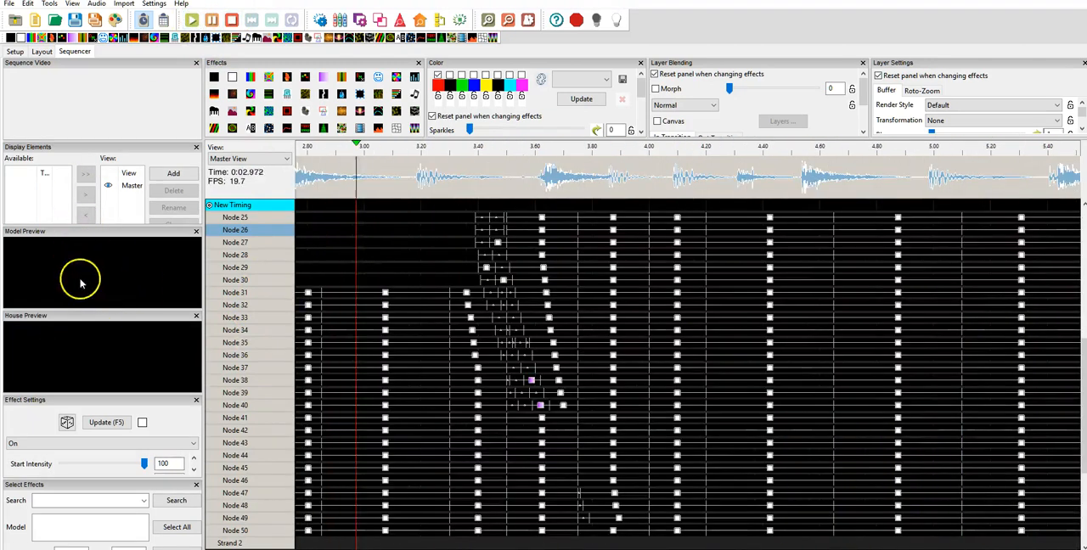